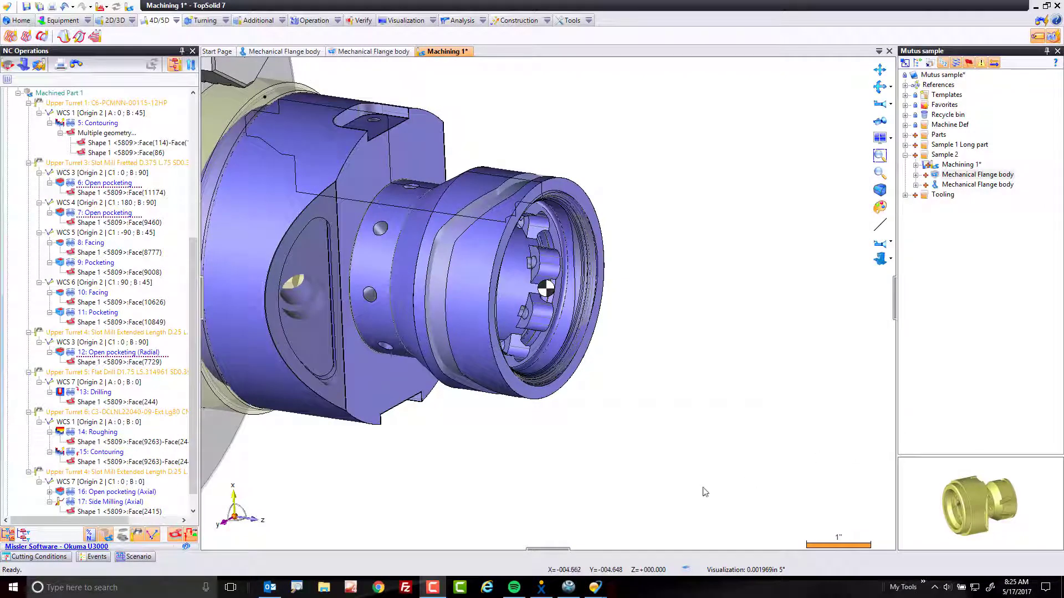
mouse_move(701, 492)
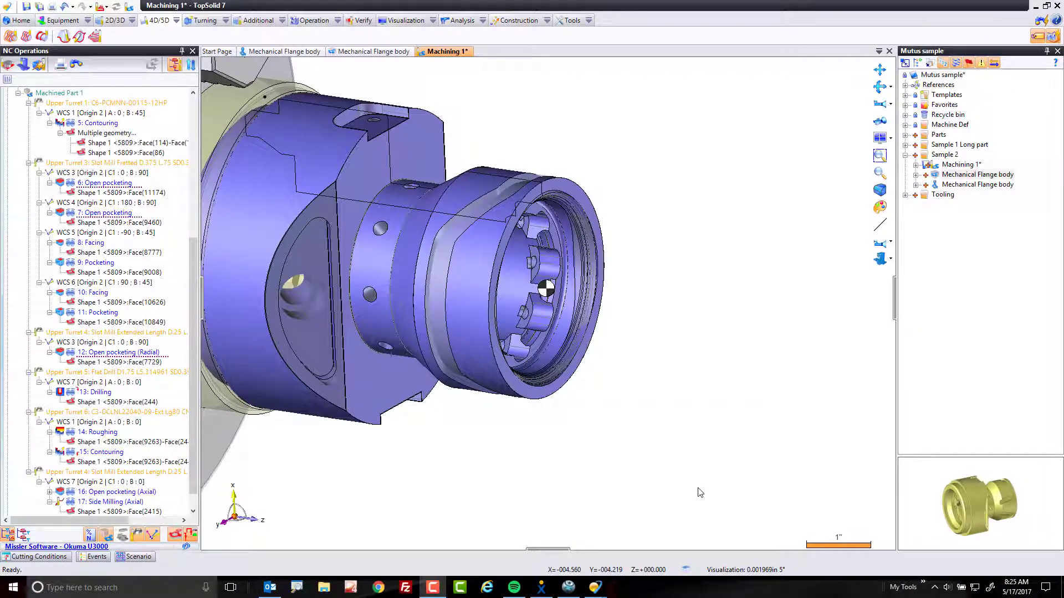
mouse_move(685, 484)
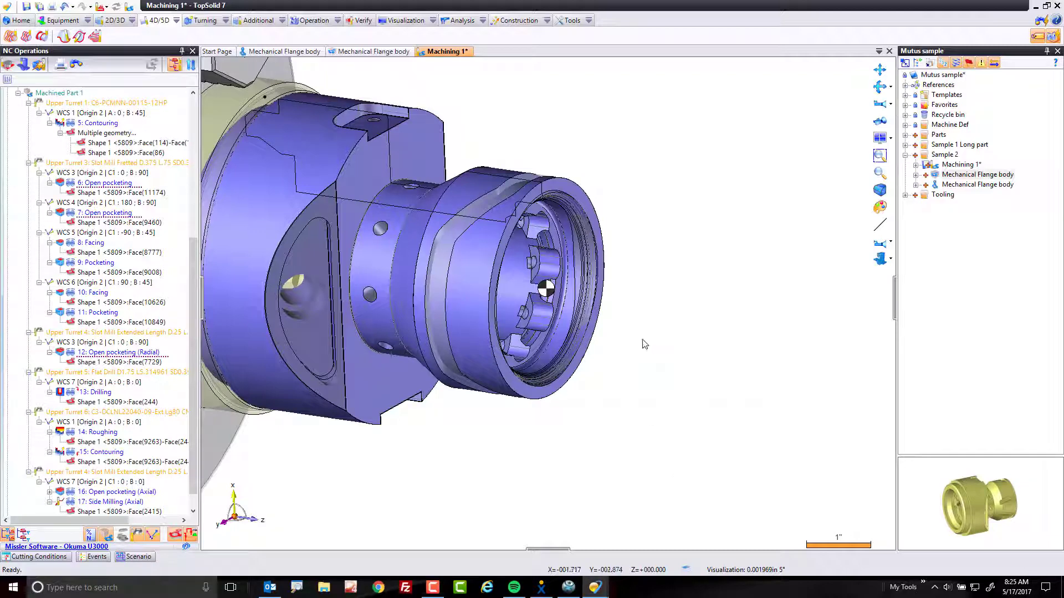
- Create a 4/5D Swarf operation on Face 1 with Negative isoparametric face direction and validate the geometry
right_click(644, 343)
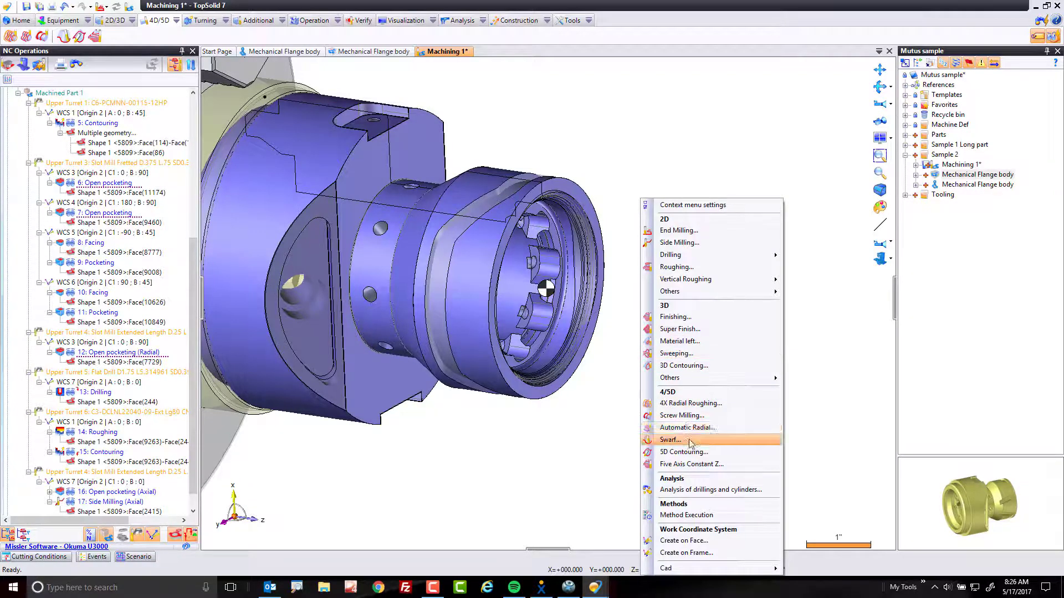
click(670, 440)
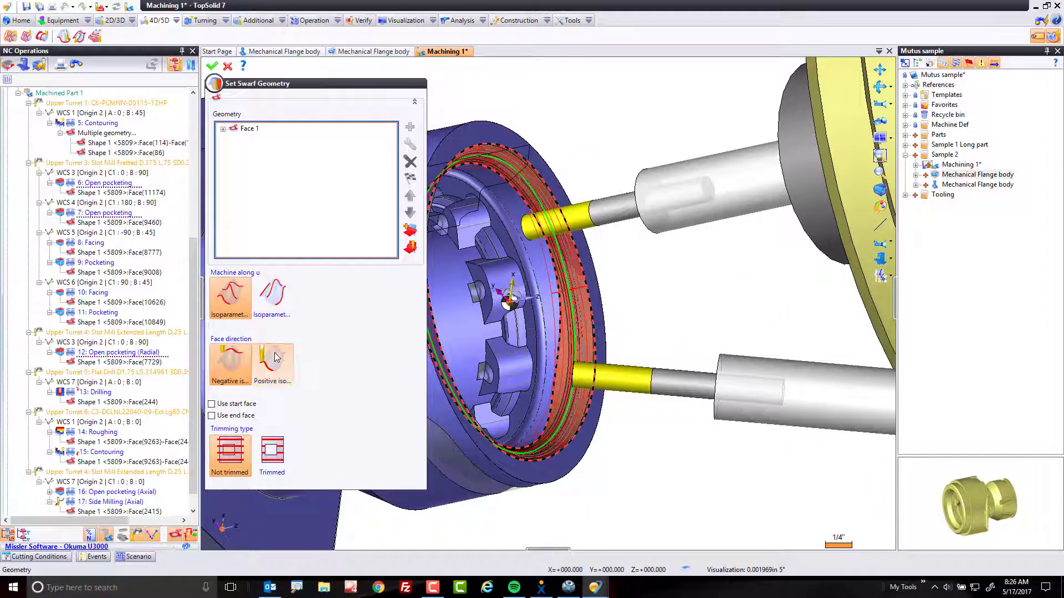
mouse_move(231, 363)
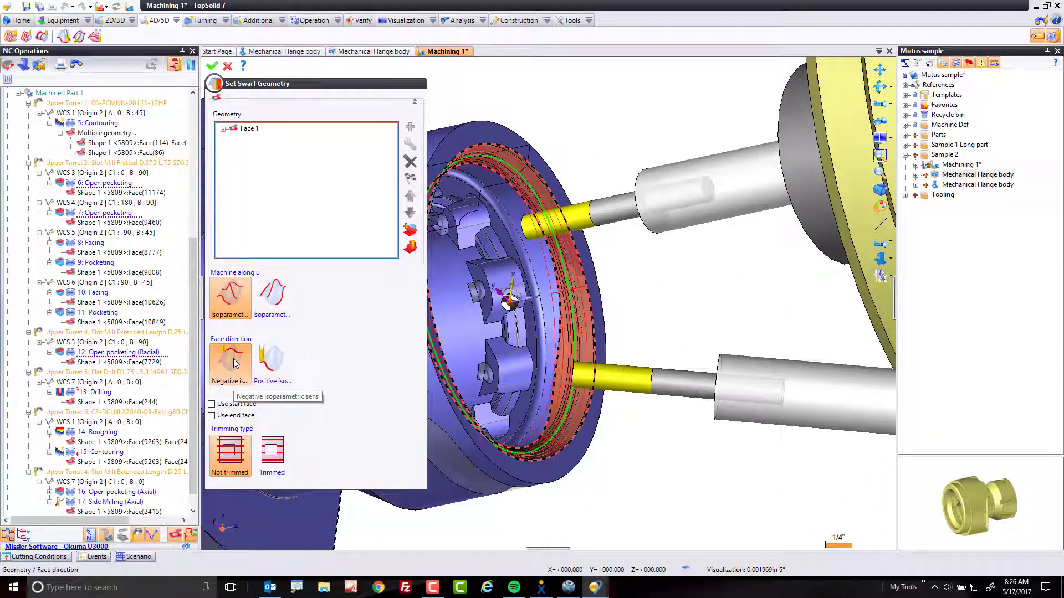
click(272, 294)
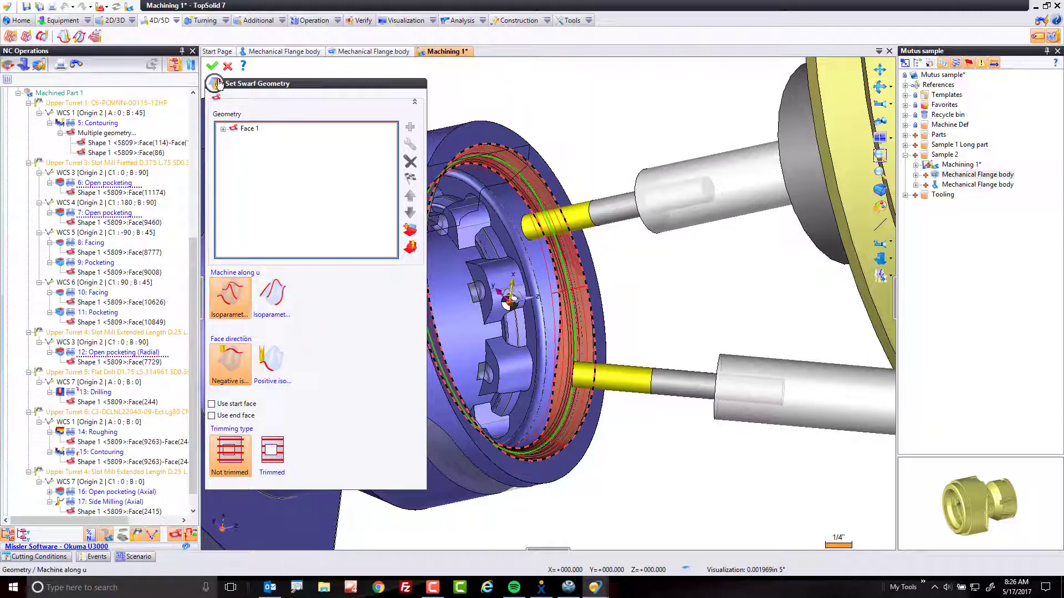
click(213, 65)
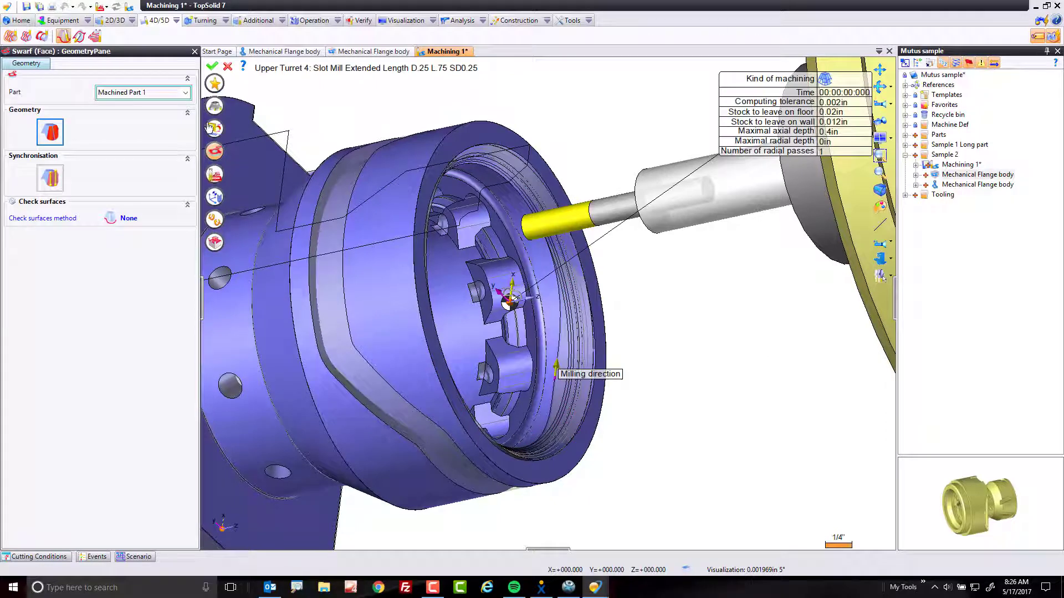
- Edit the feed rate, then enter 3in maximal axial depth and -0.04in stock to leave on the floor
click(37, 557)
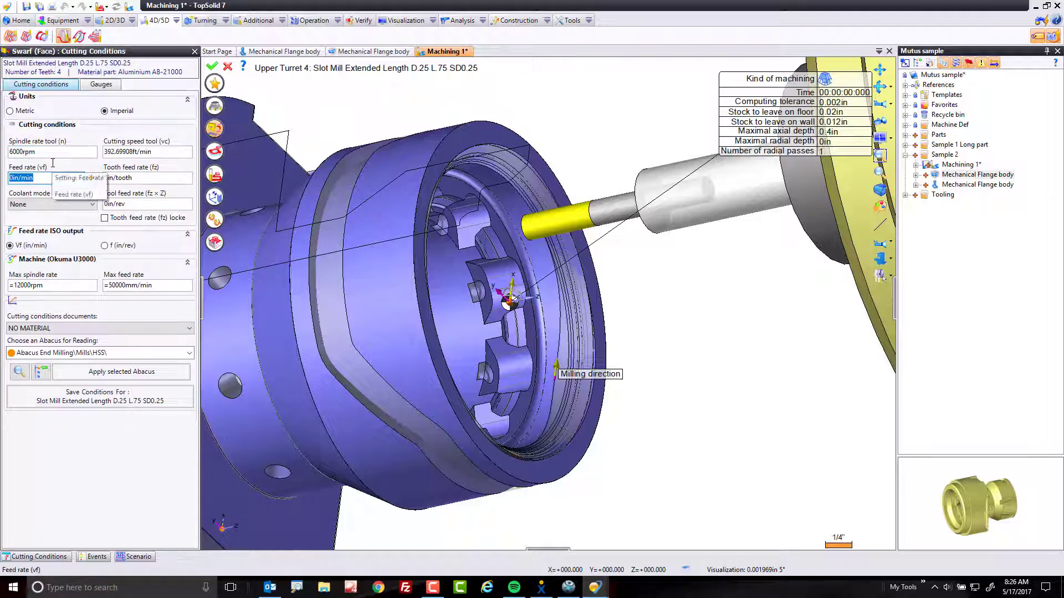
click(51, 204)
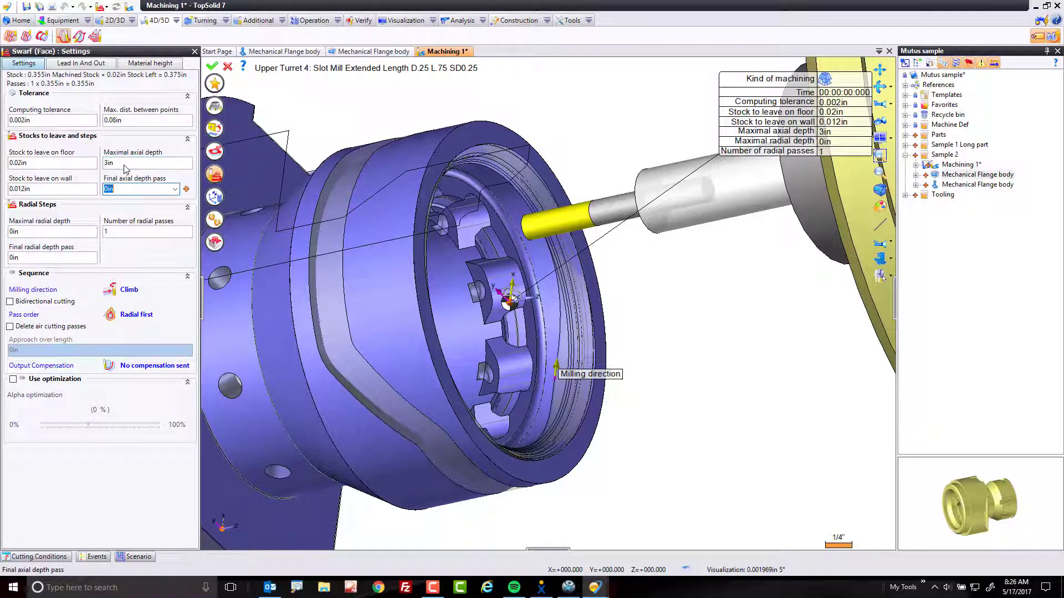
click(39, 162)
text(-.04)
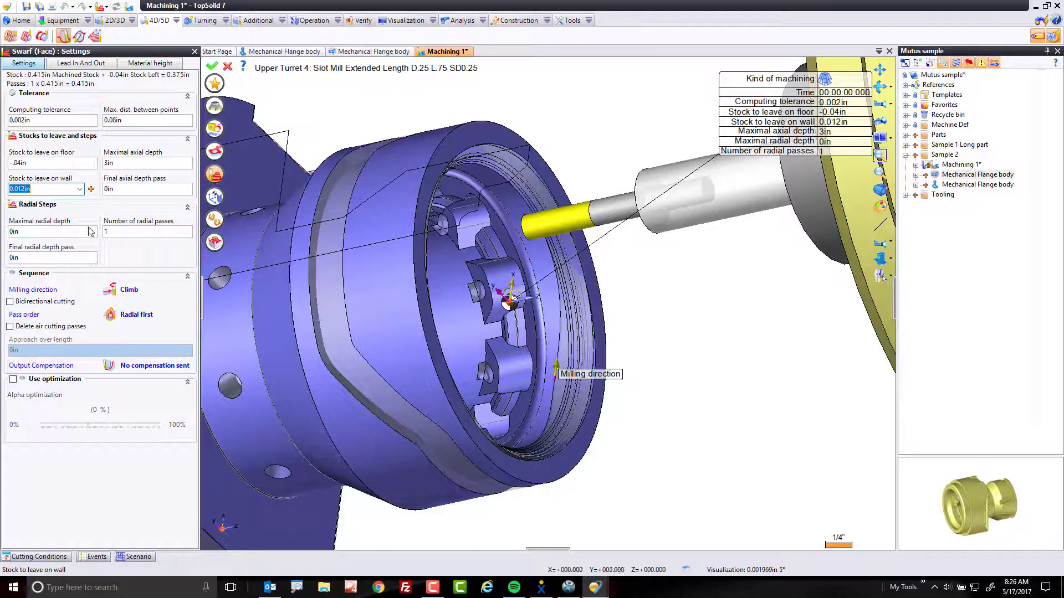
click(140, 163)
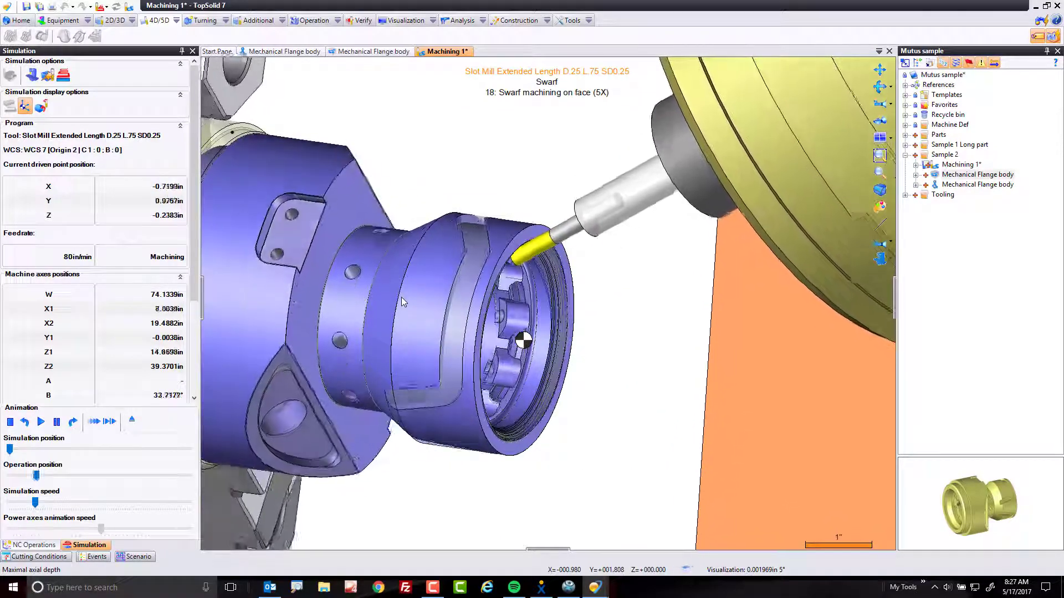
- Validate the swarf operation and play its simulation around the flange's ring face
click(40, 421)
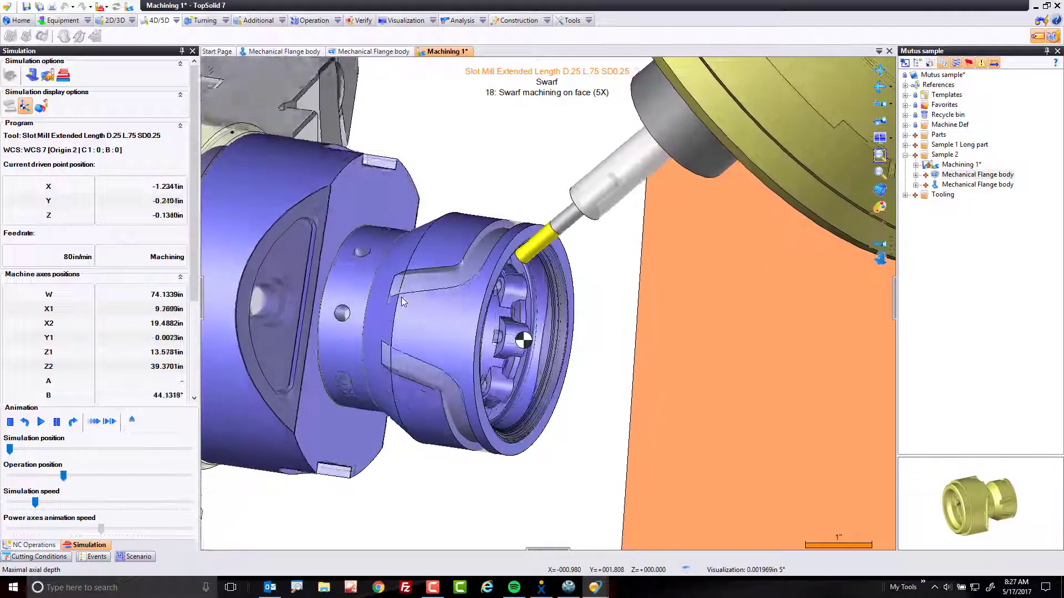
click(40, 421)
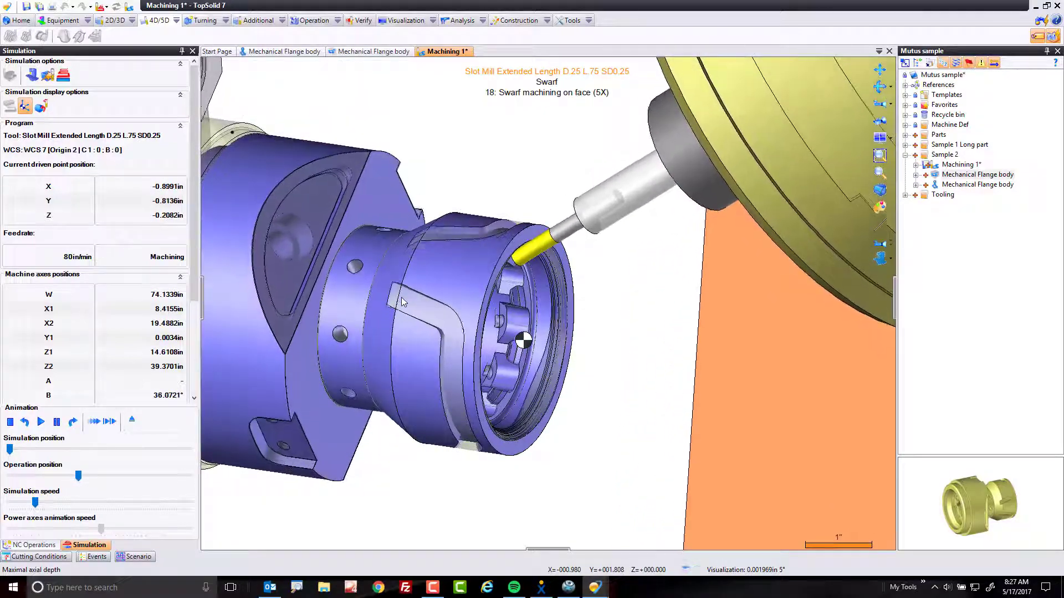